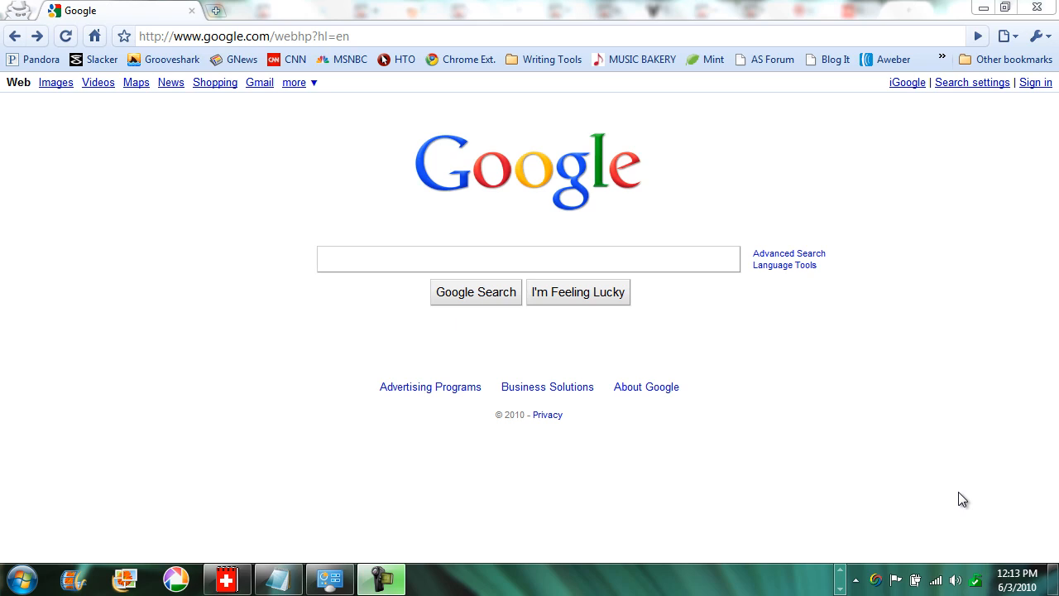
mouse_move(741, 492)
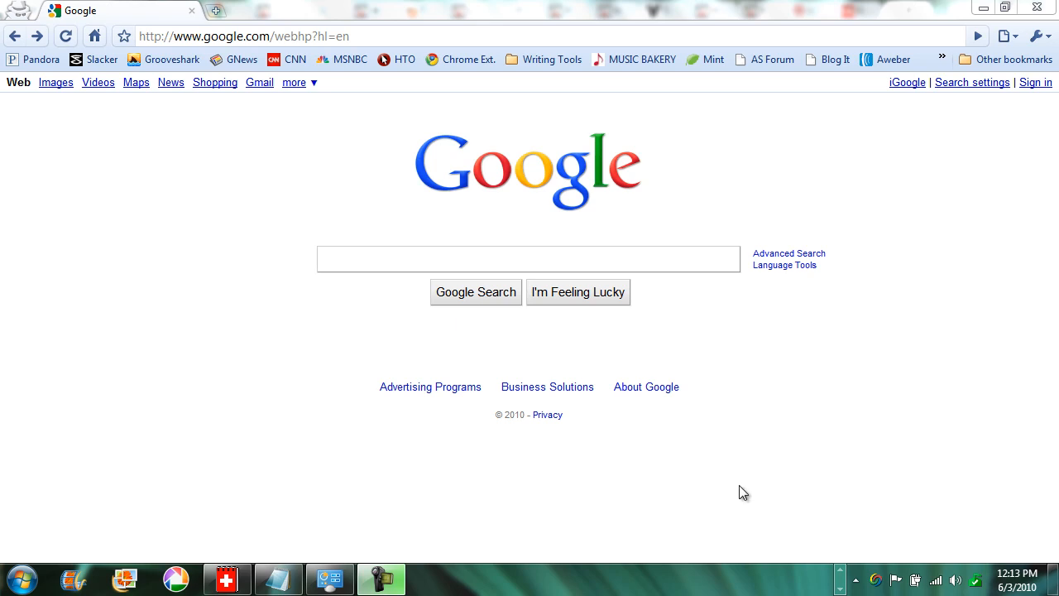
Enter 'disney' in the Google search box to show its suggestion list
left_click(528, 258)
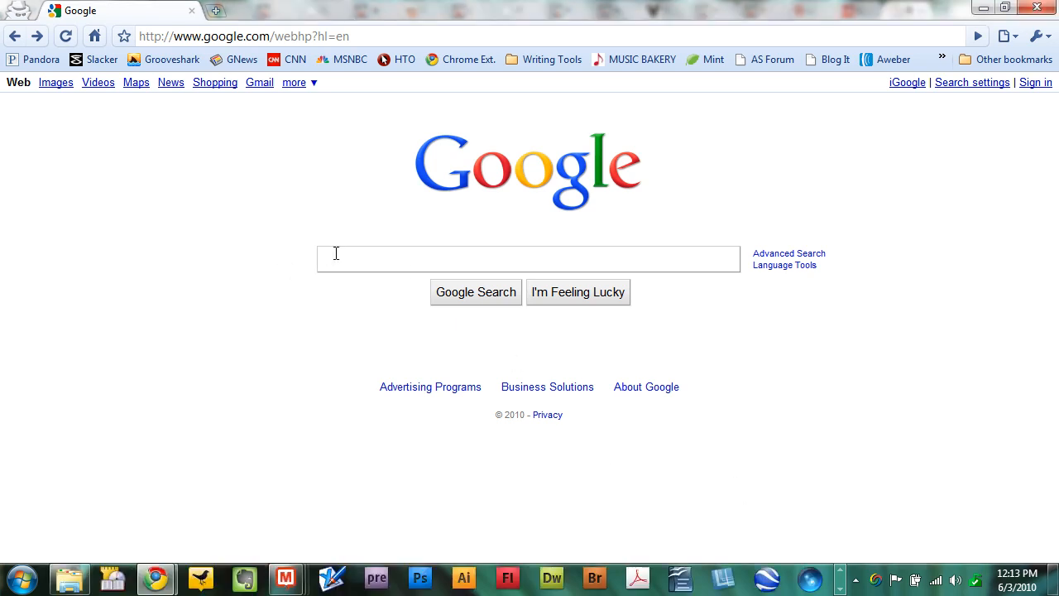
type("disney")
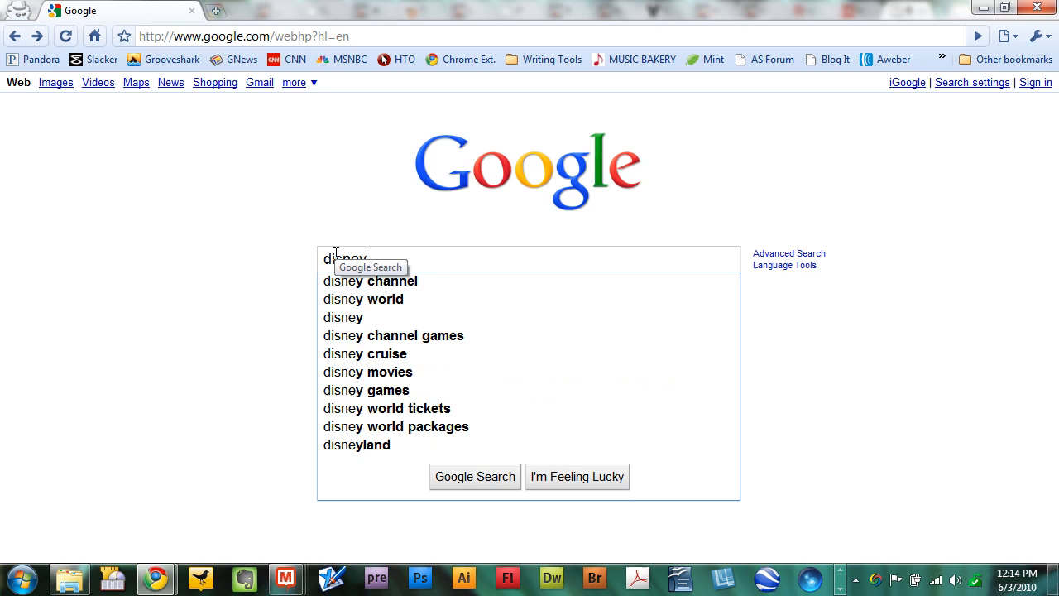
mouse_move(369, 281)
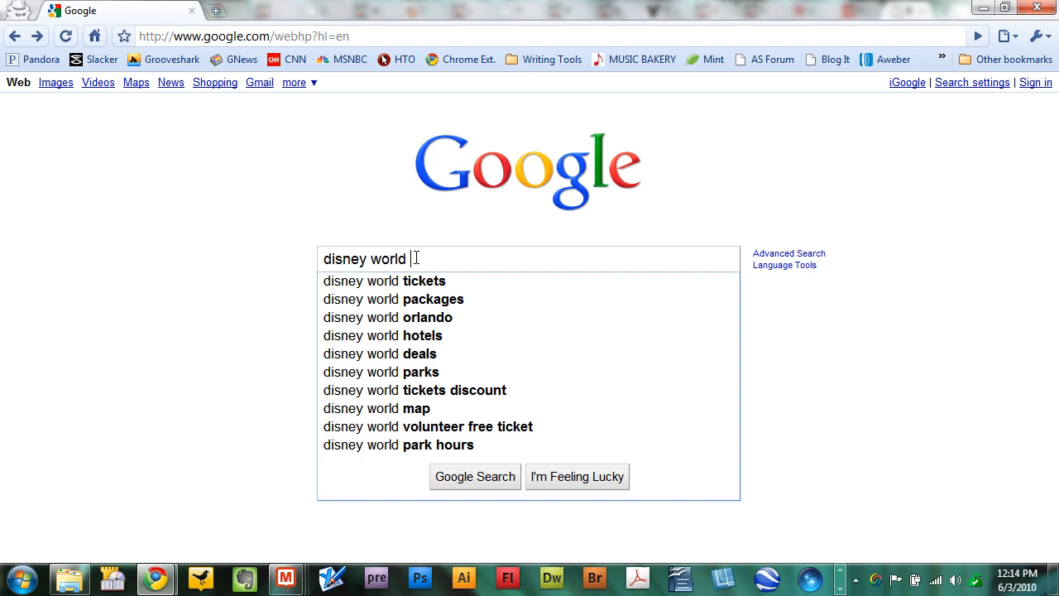
mouse_move(416, 258)
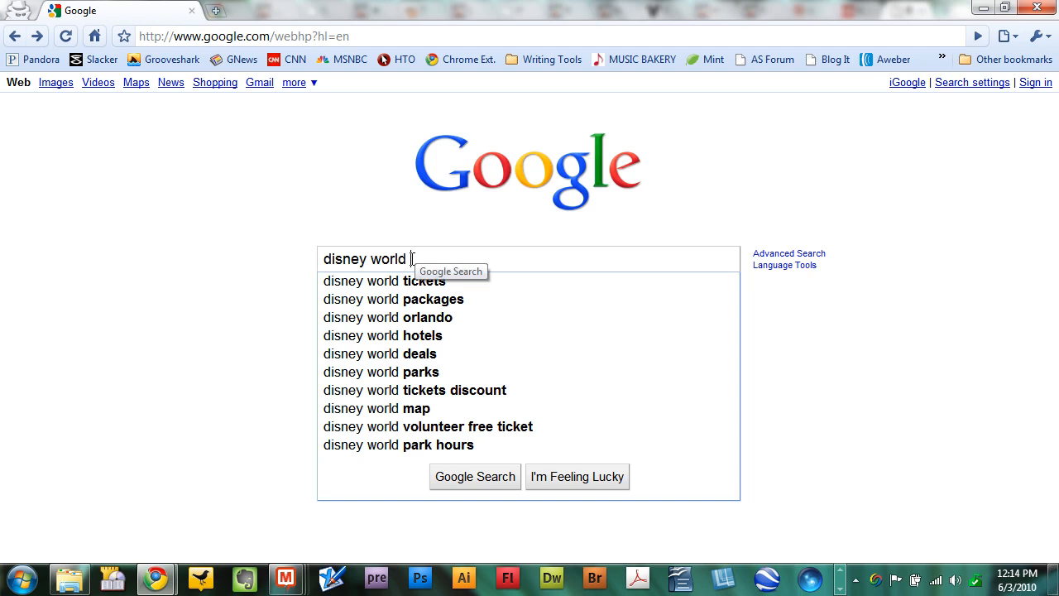
Try 'disney world a', then 'b', then 'c', reviewing each suggestion list and reverting to 'disney world'
type("a")
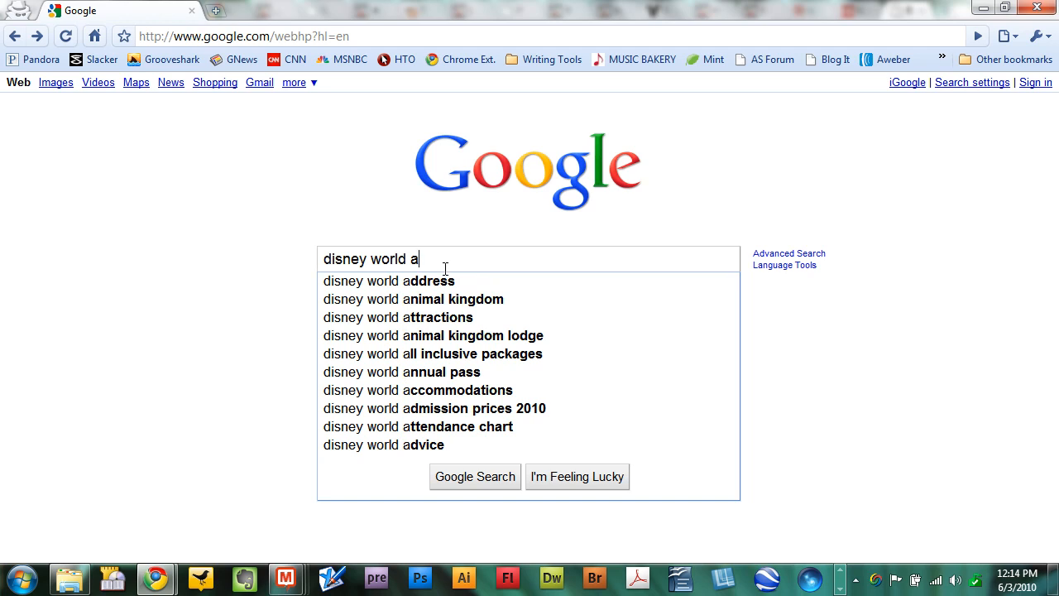
mouse_move(437, 298)
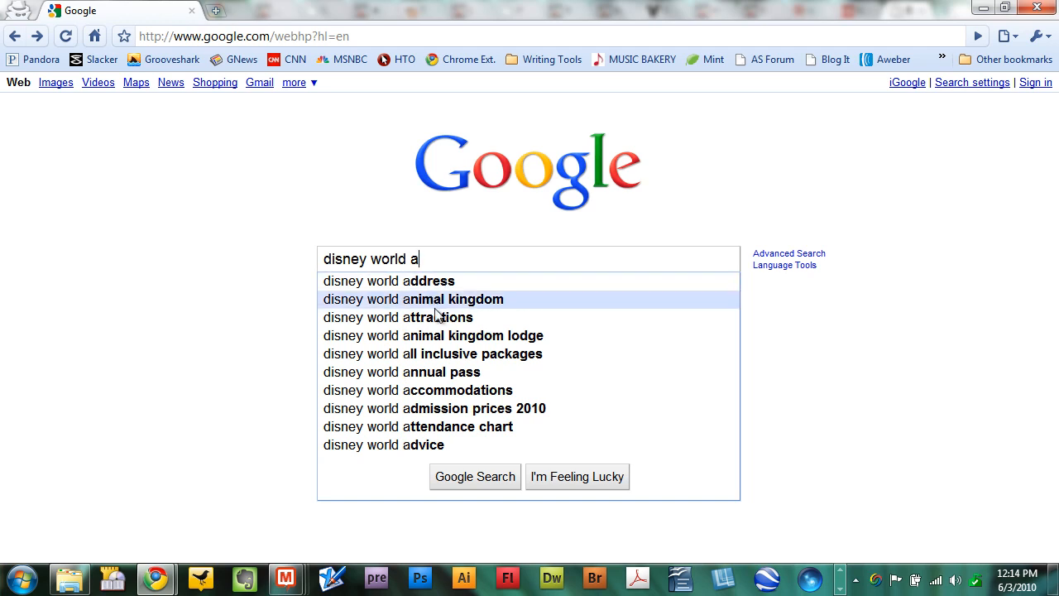
mouse_move(445, 377)
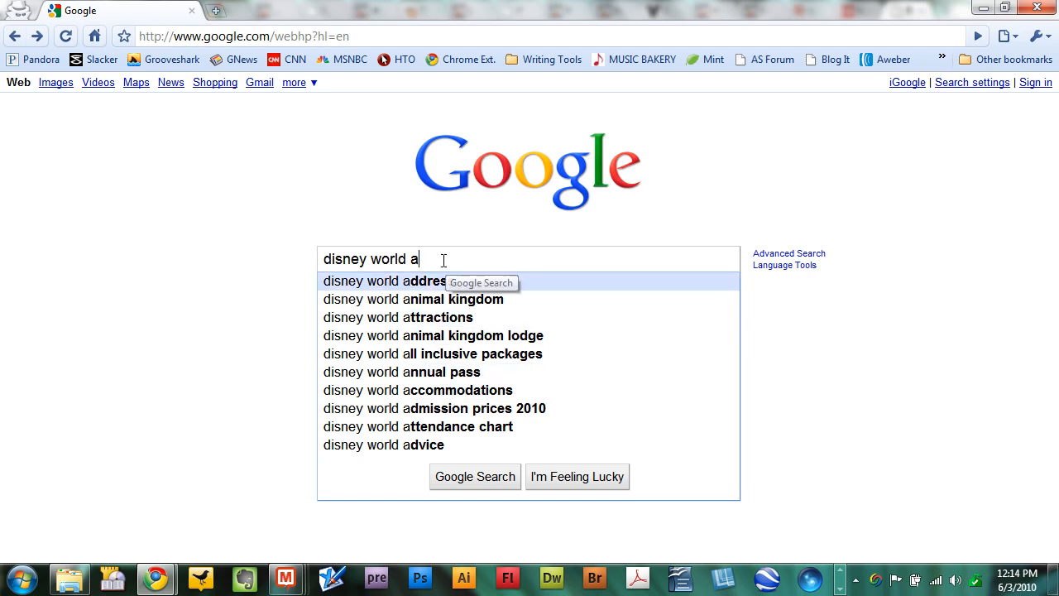
key("backspace")
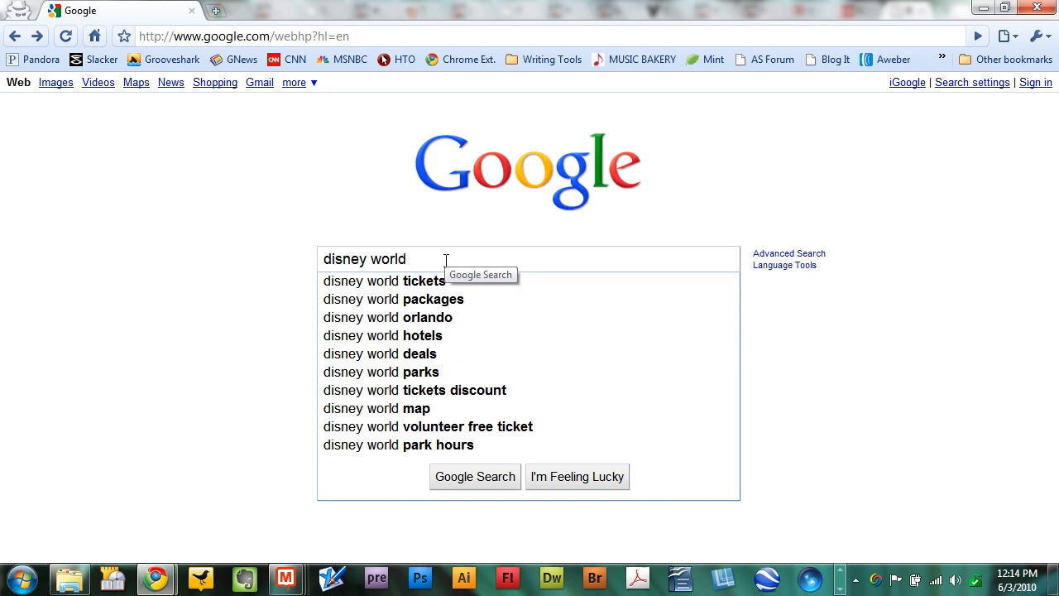
type("b")
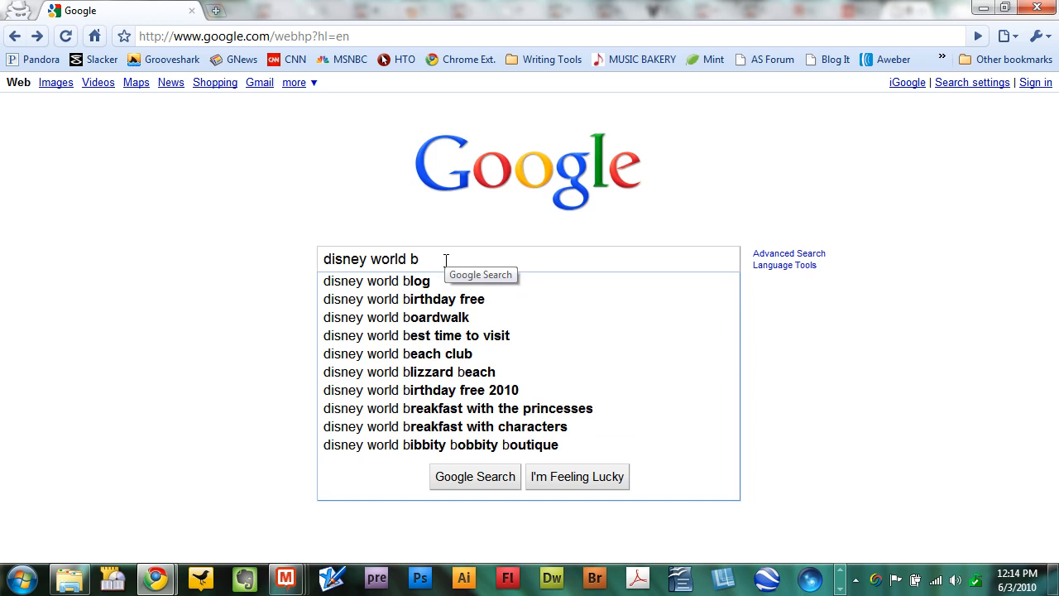
mouse_move(445, 260)
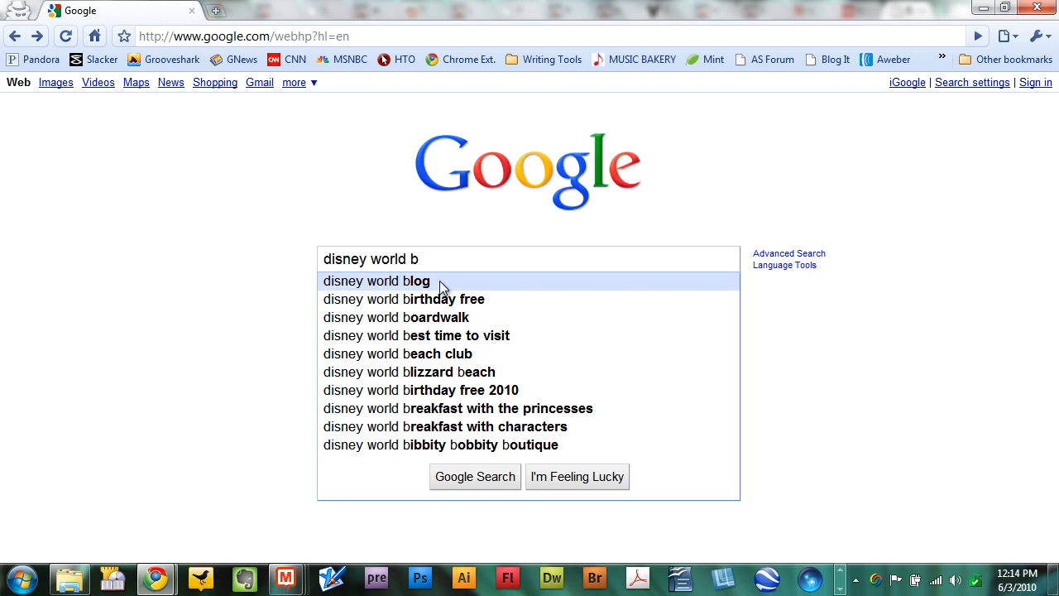
mouse_move(460, 335)
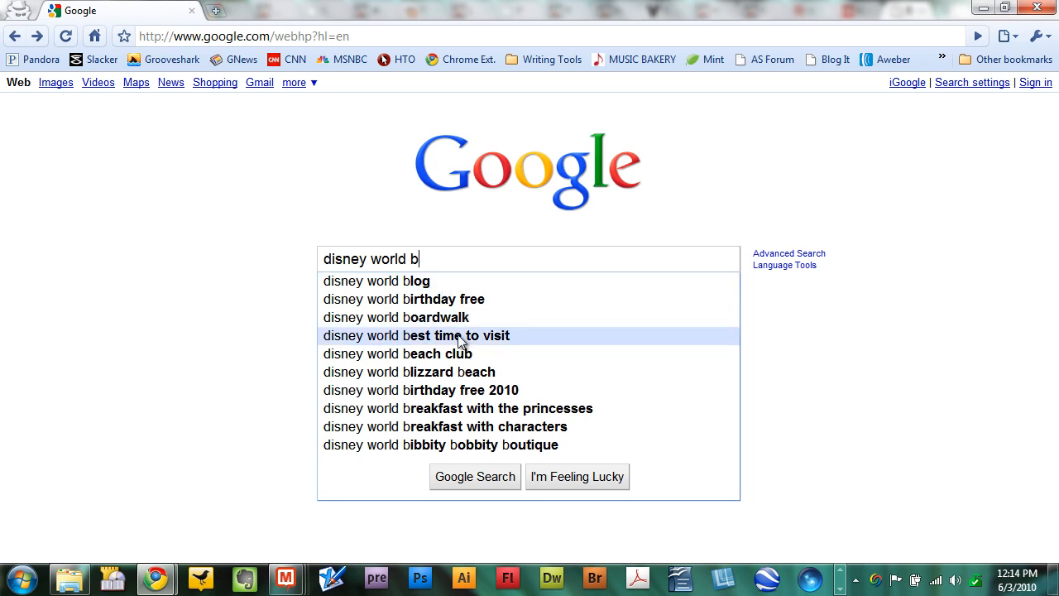
mouse_move(454, 407)
type("c")
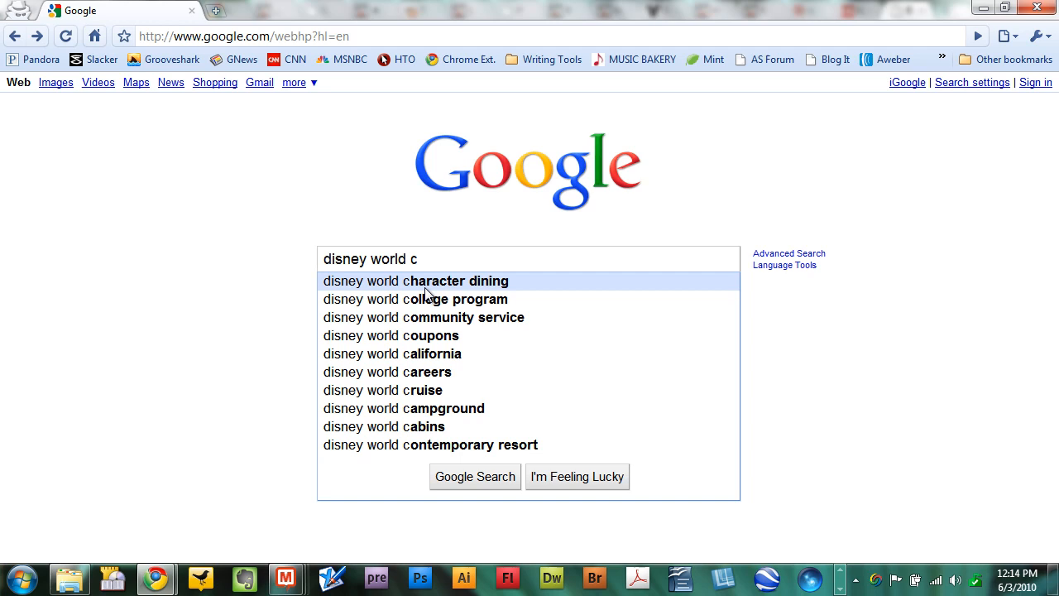
mouse_move(423, 334)
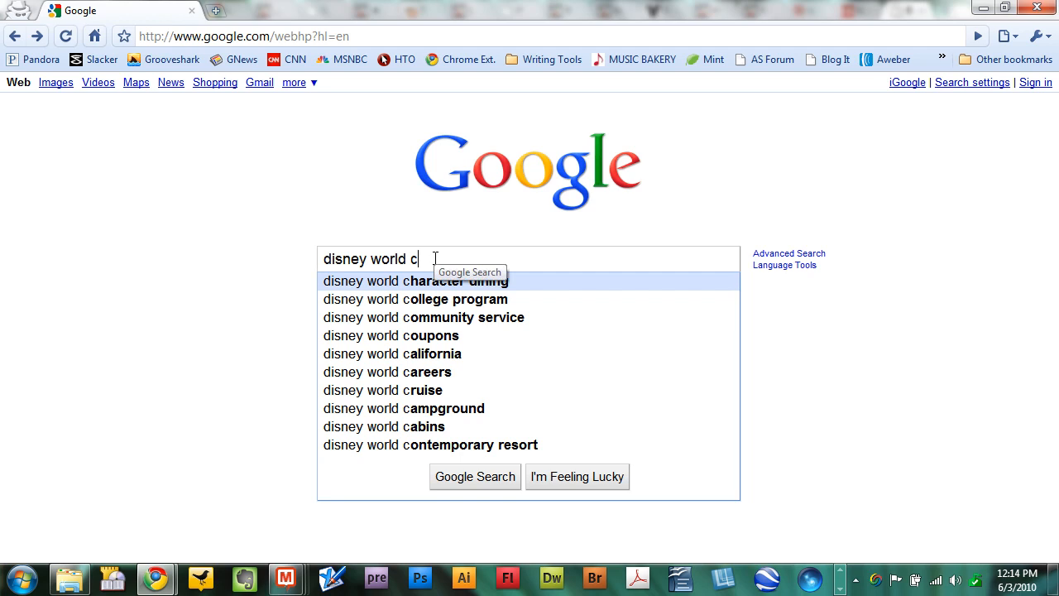
key("backspace")
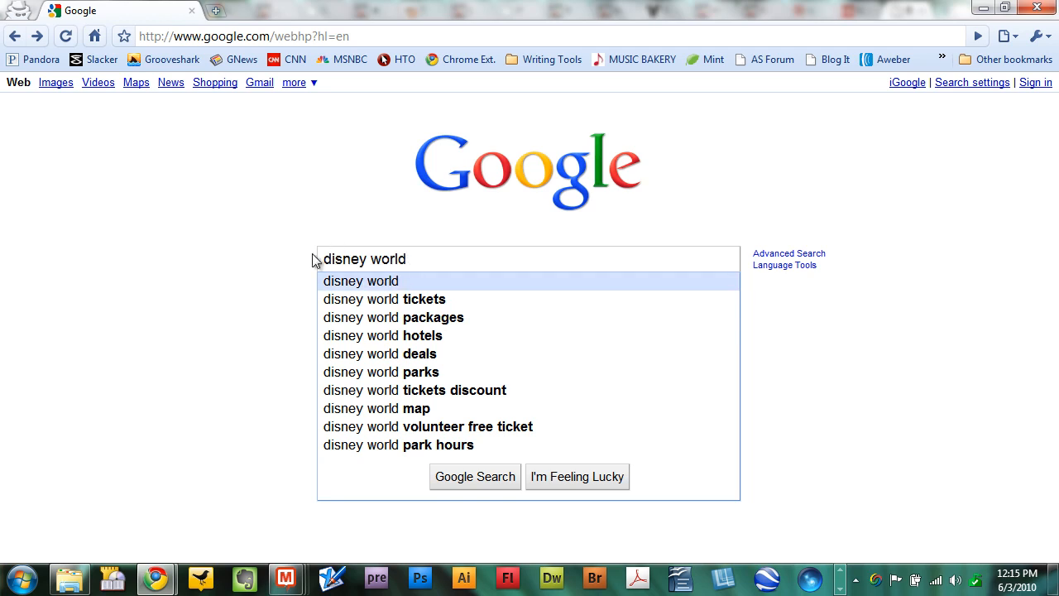
mouse_move(321, 258)
type("a")
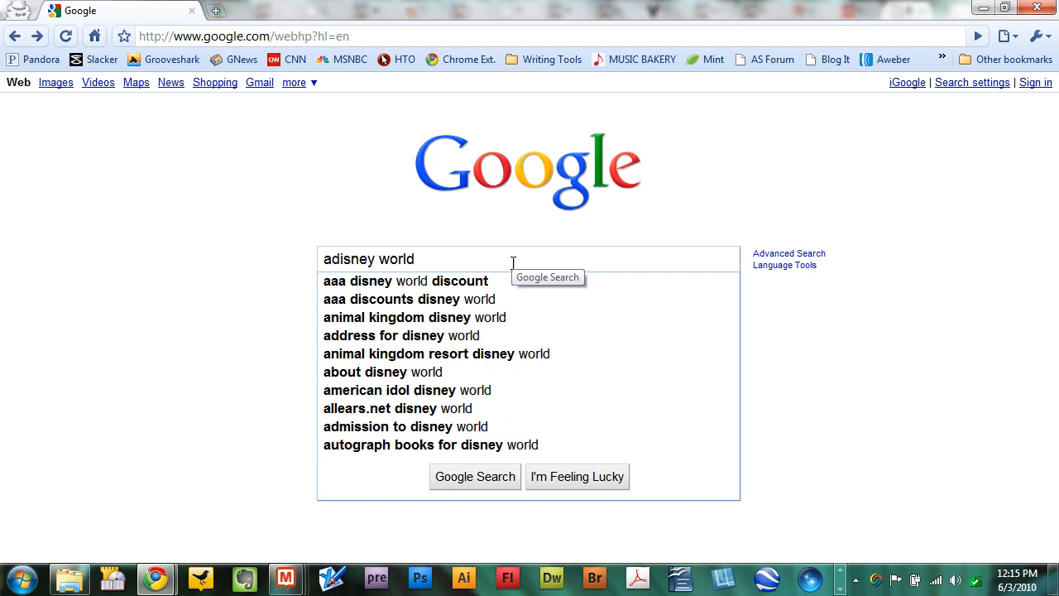
mouse_move(405, 281)
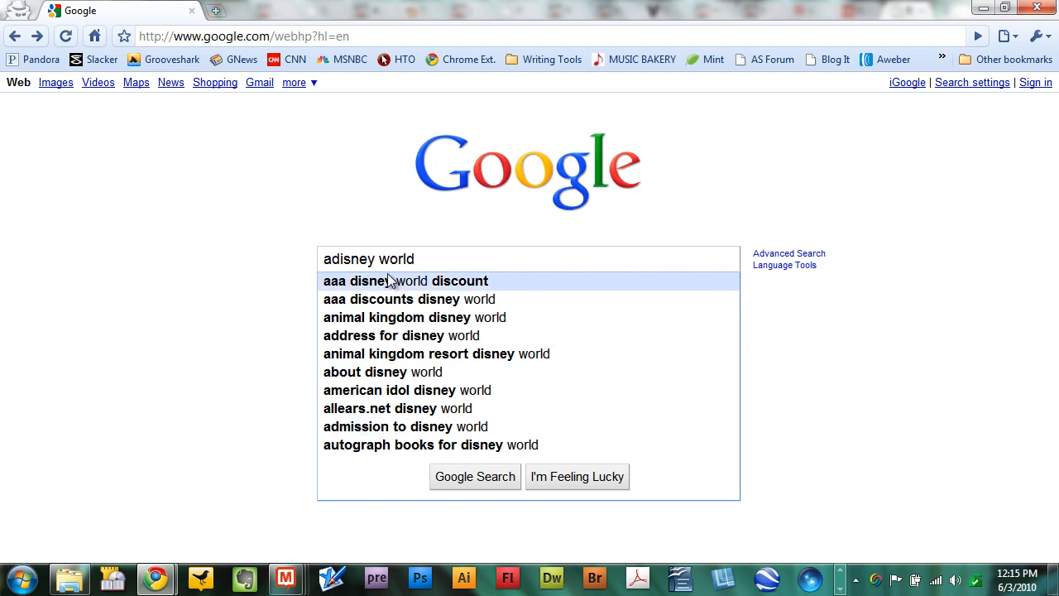
Prefix 'disney world' with 'a' then 'c' to see suggestions, then replace the query with 'weddi'
left_click(331, 258)
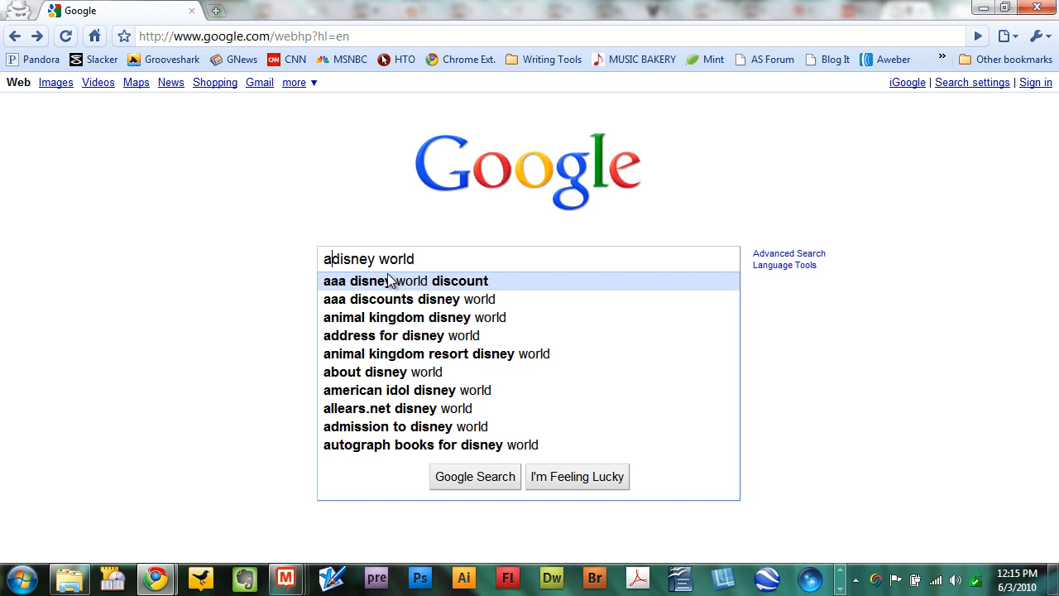
mouse_move(377, 291)
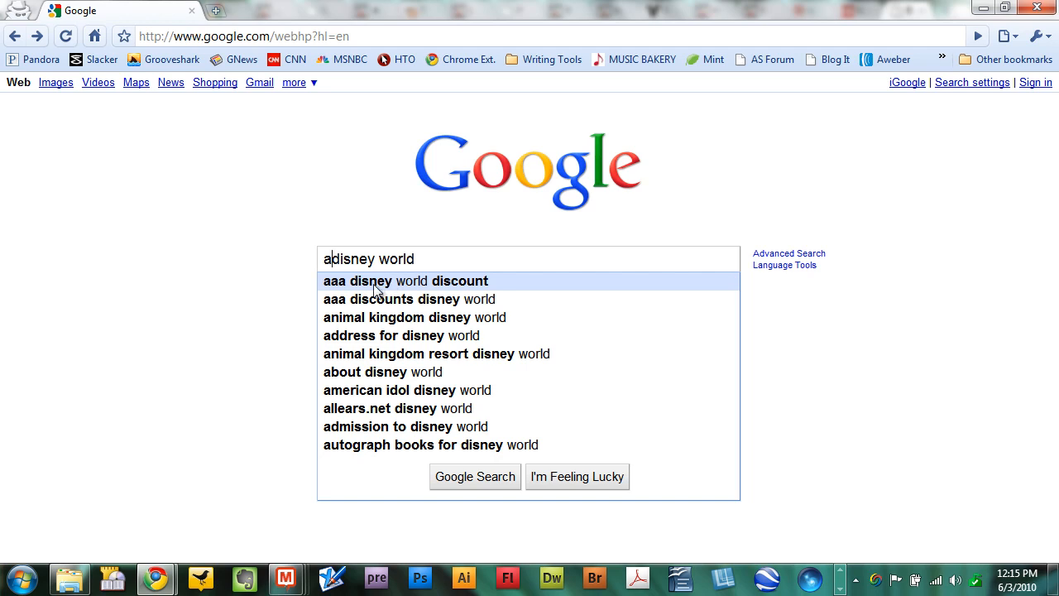
mouse_move(382, 334)
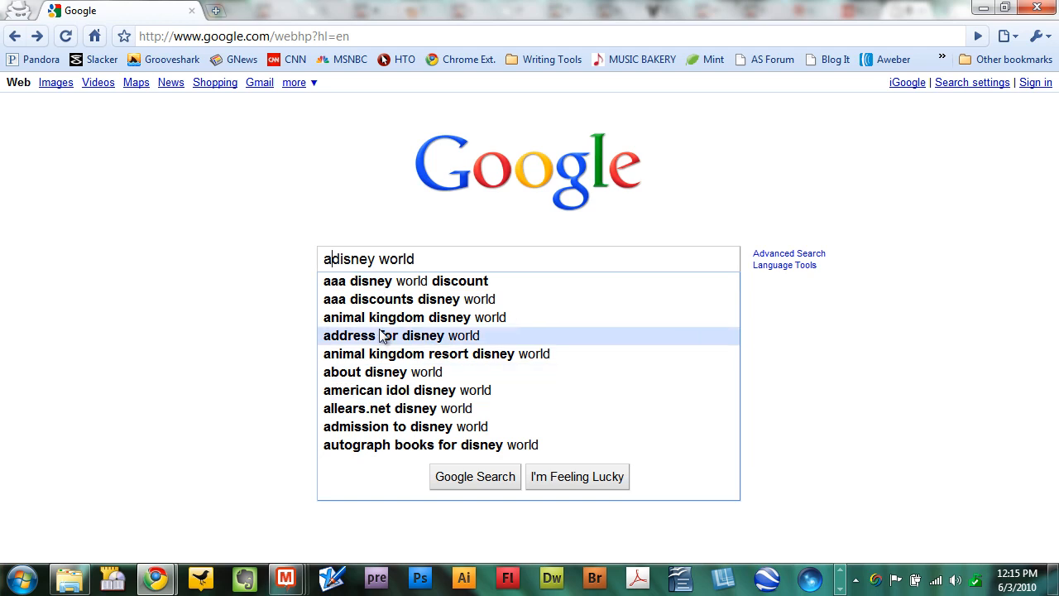
mouse_move(422, 445)
type("c")
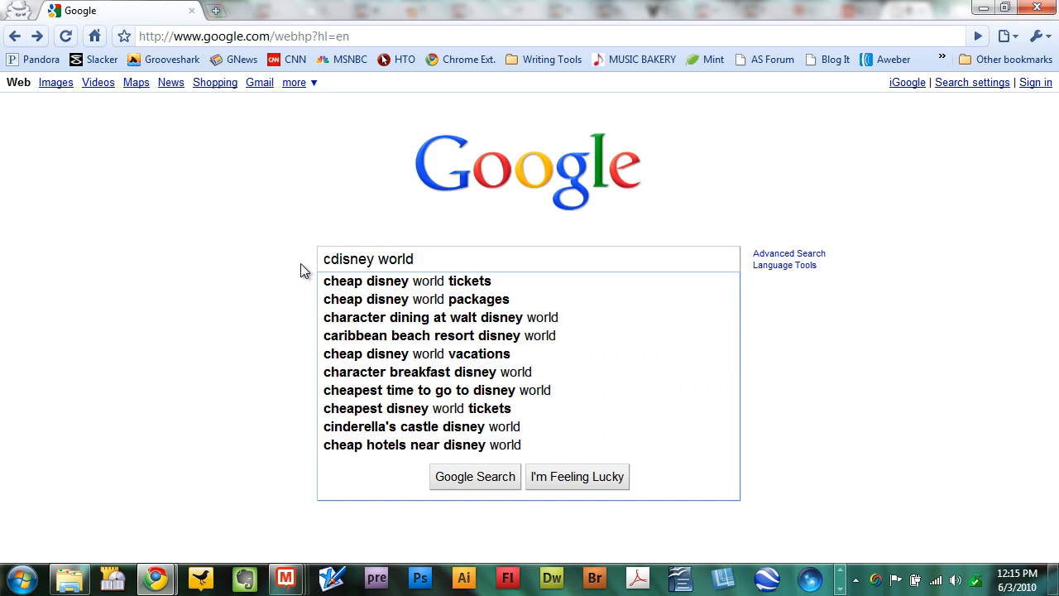
mouse_move(350, 282)
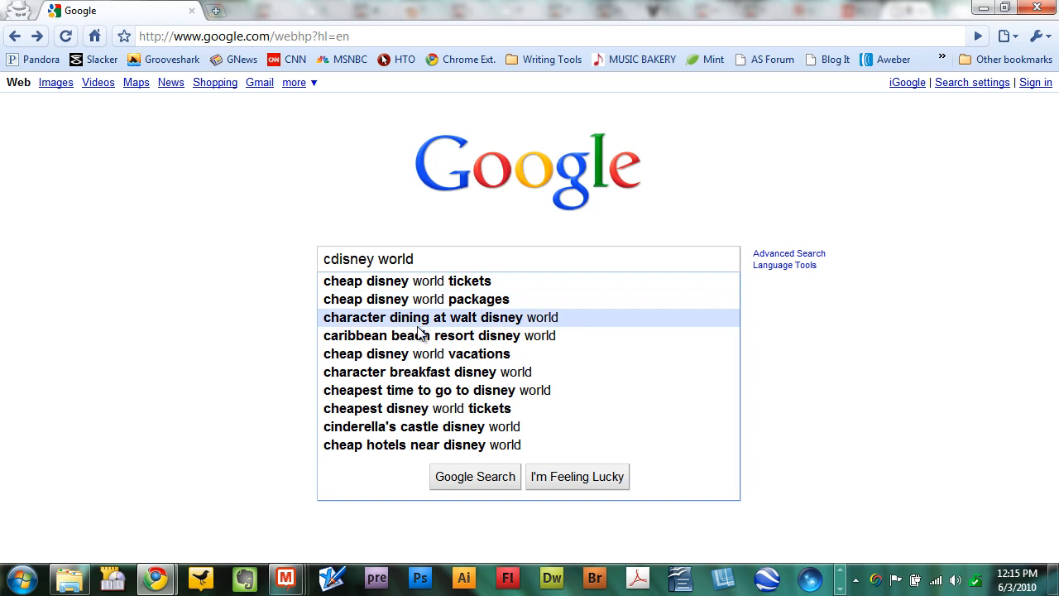
mouse_move(440, 321)
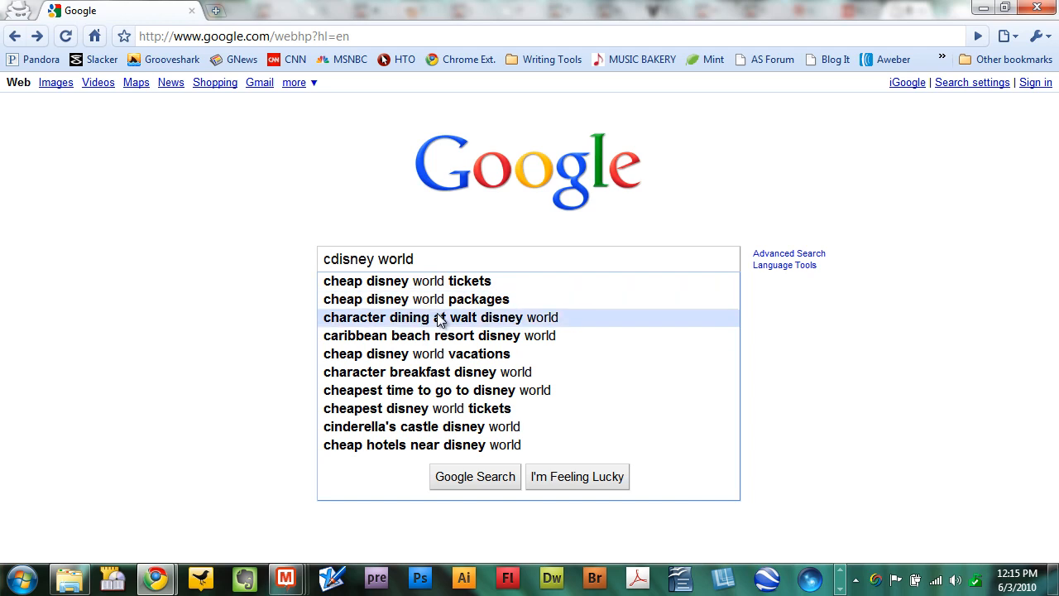
mouse_move(426, 391)
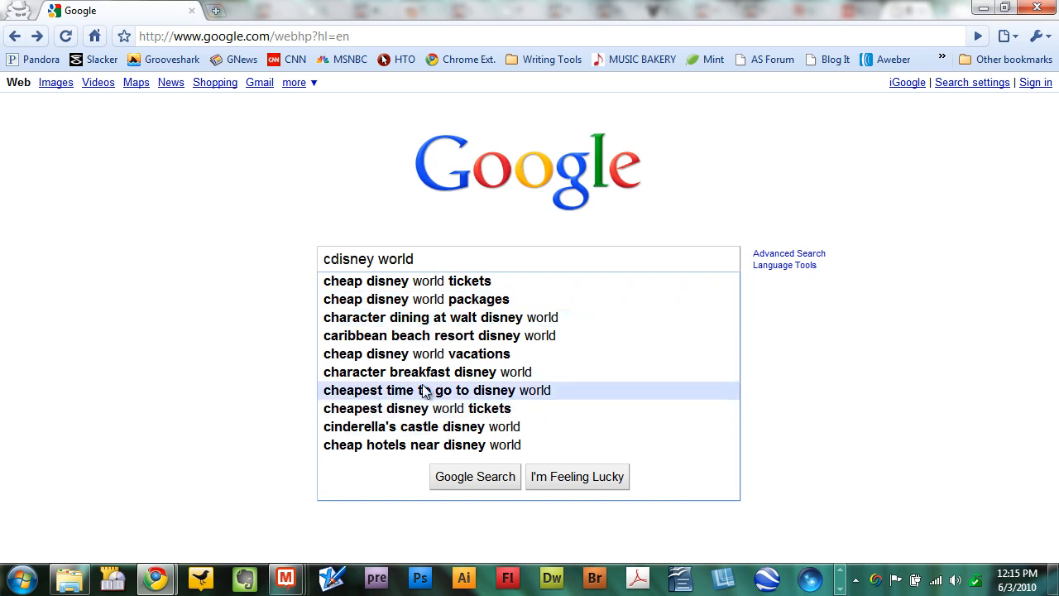
mouse_move(690, 298)
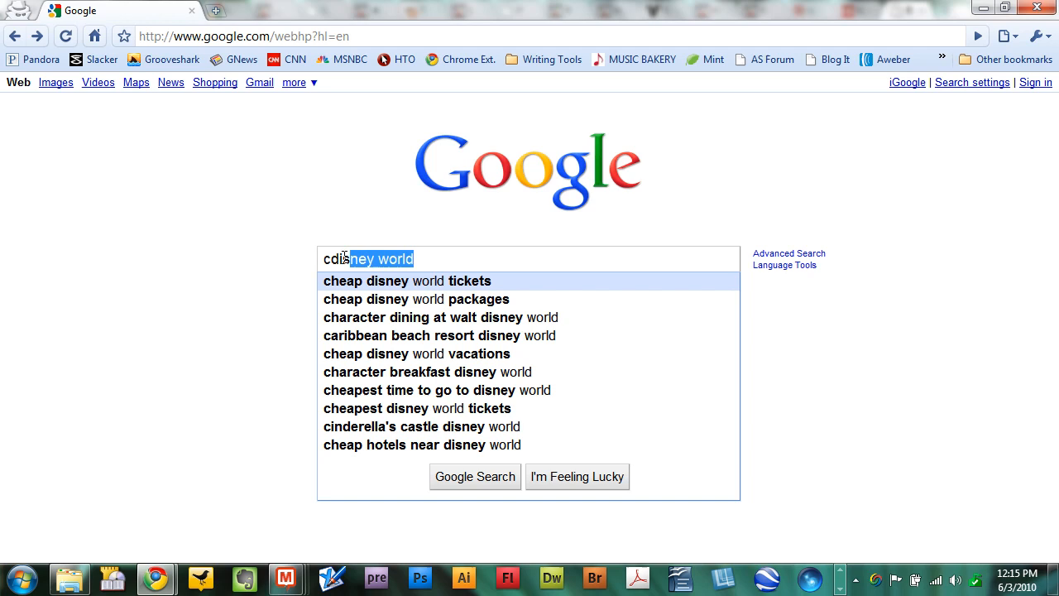
type("wedding")
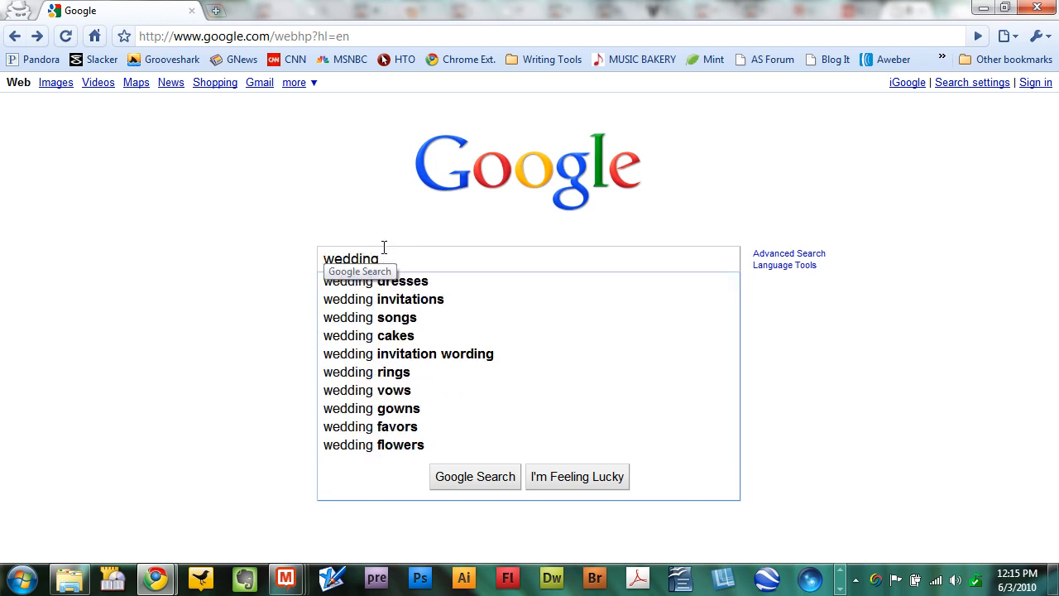
mouse_move(395, 241)
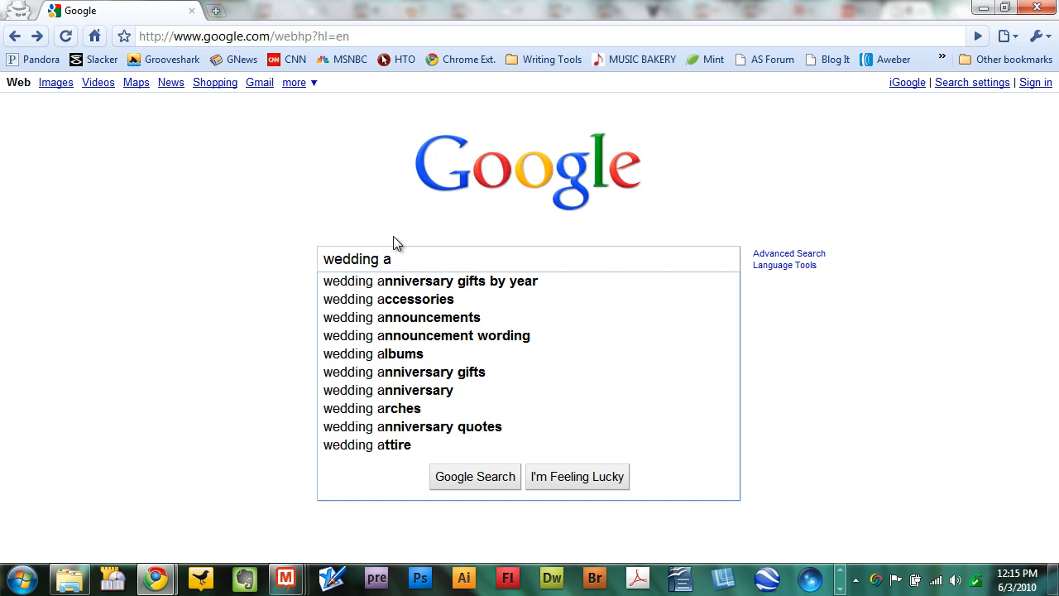
mouse_move(413, 298)
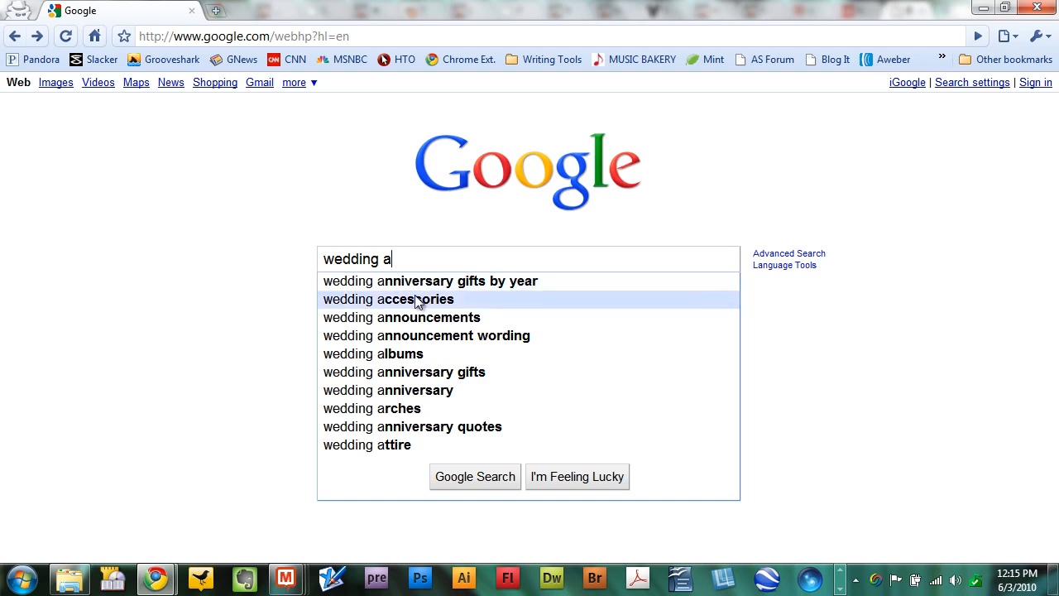
mouse_move(424, 318)
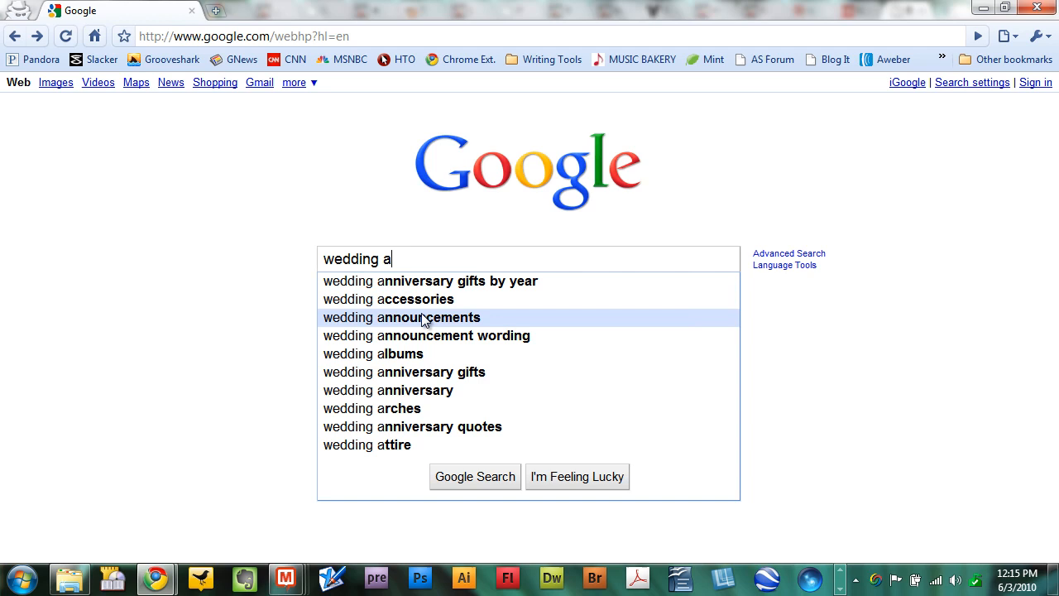
mouse_move(430, 407)
type("g")
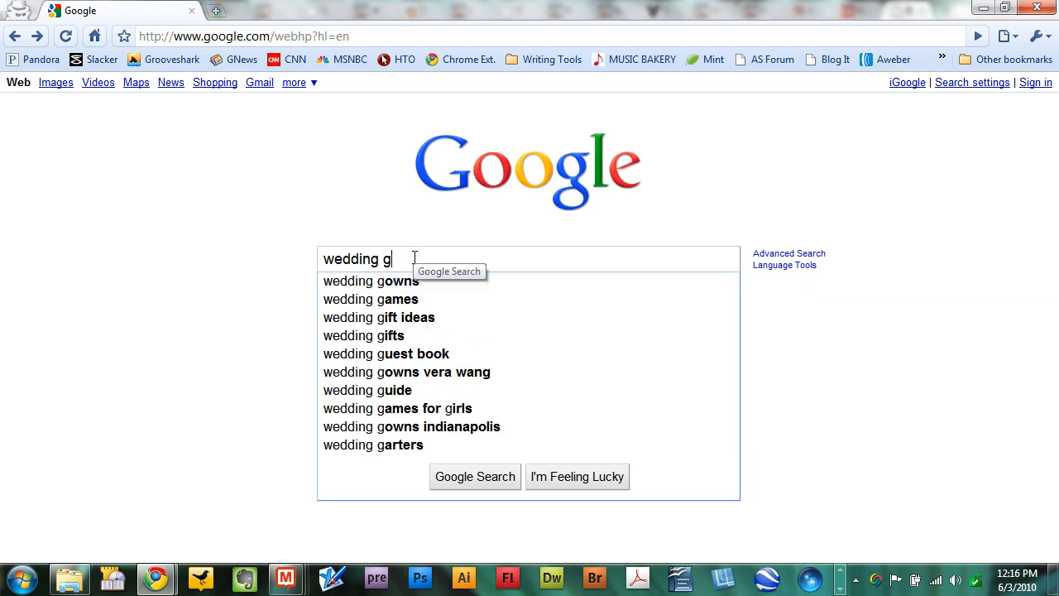
mouse_move(416, 322)
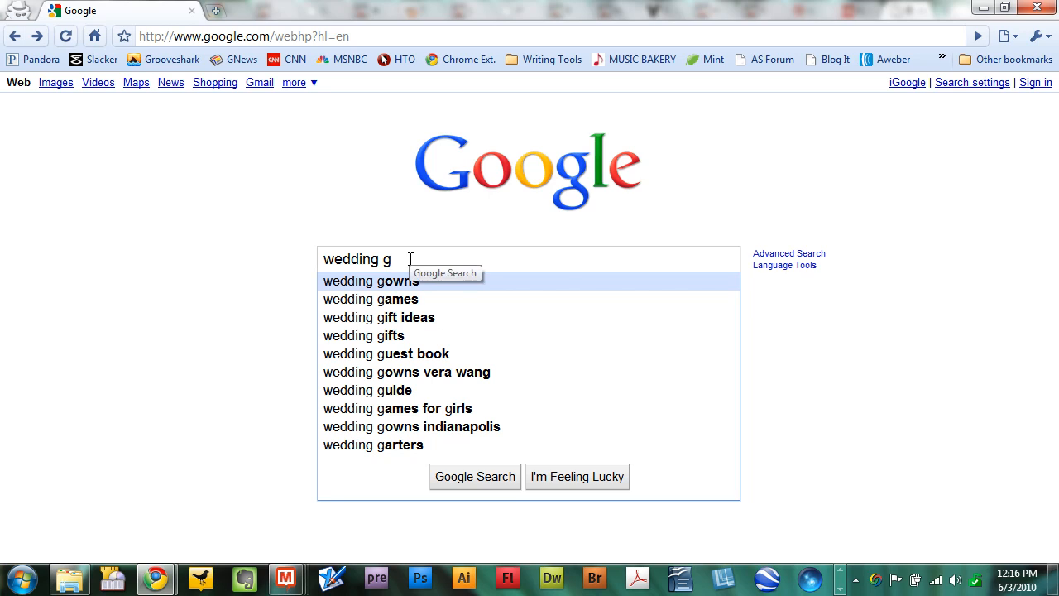
Review suggestions for 'wedding a' and 'wedding g', then return to plain 'wedding'
key("BackSpace")
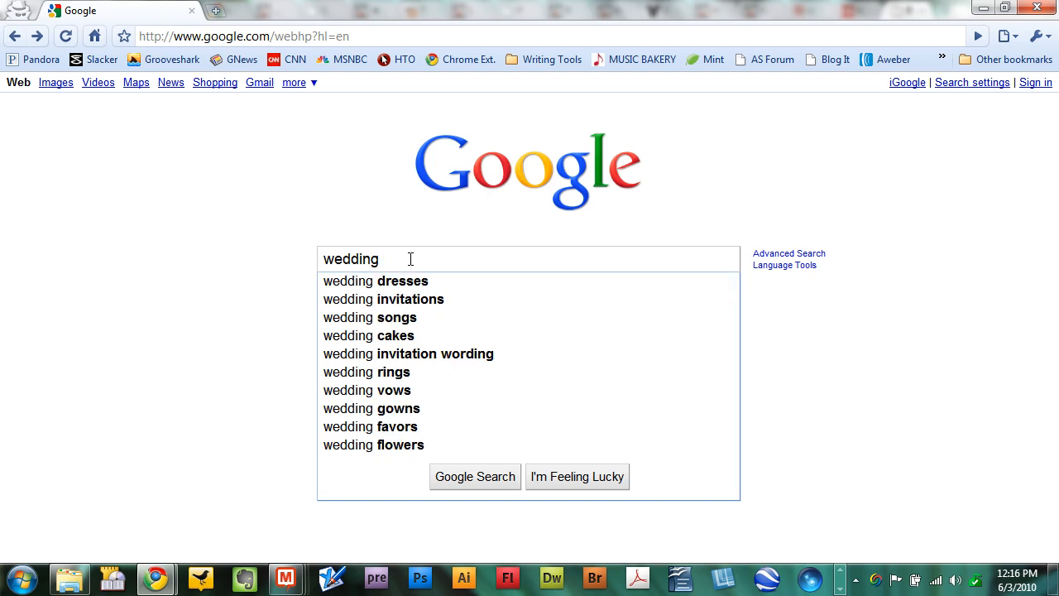
Add 'a' before 'wedding' to show the 'awedding' suggestion list
type("a")
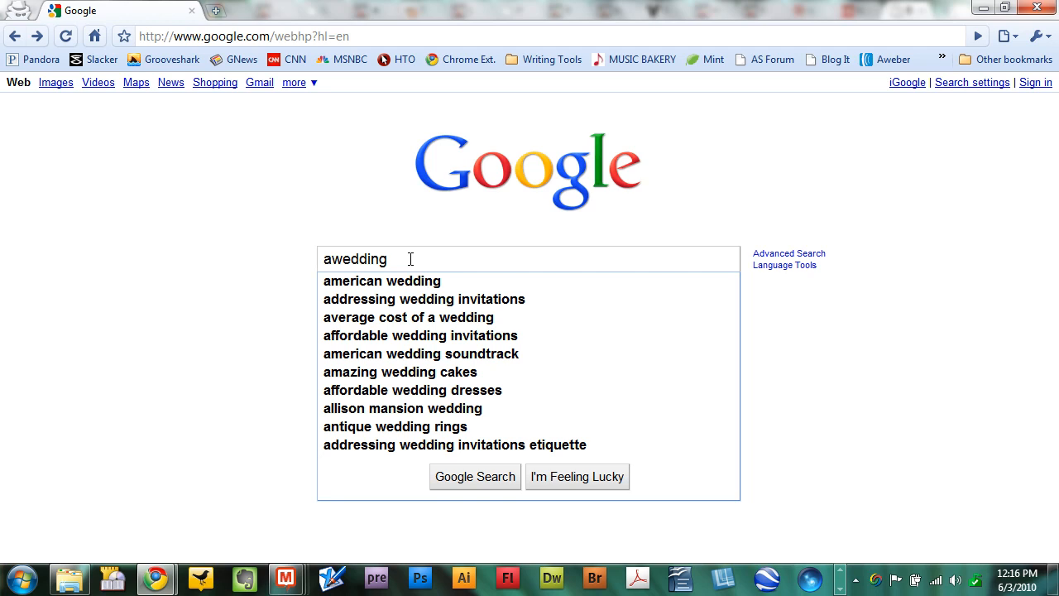
mouse_move(377, 318)
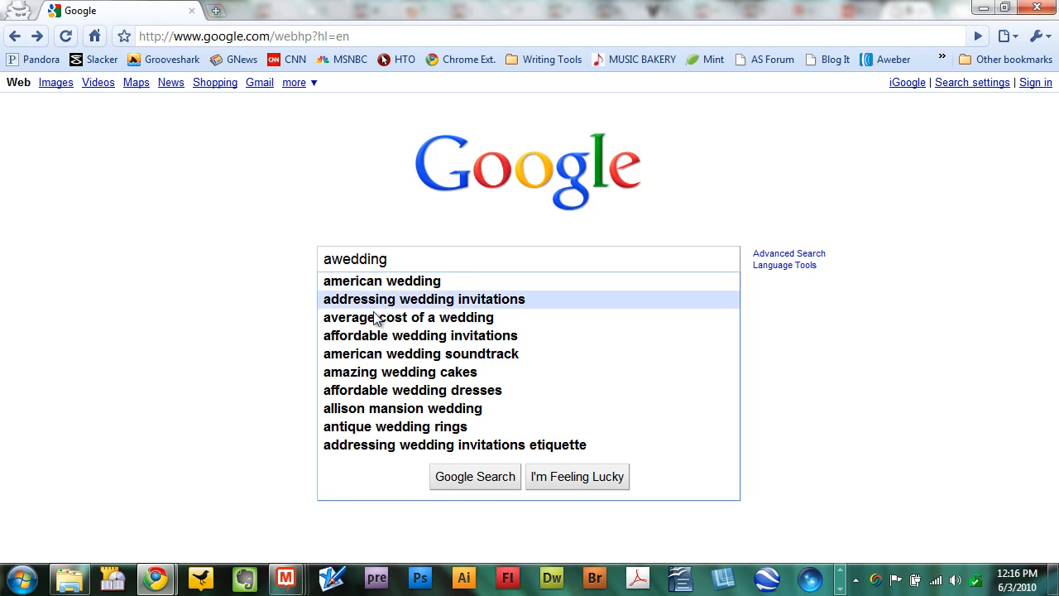
mouse_move(377, 334)
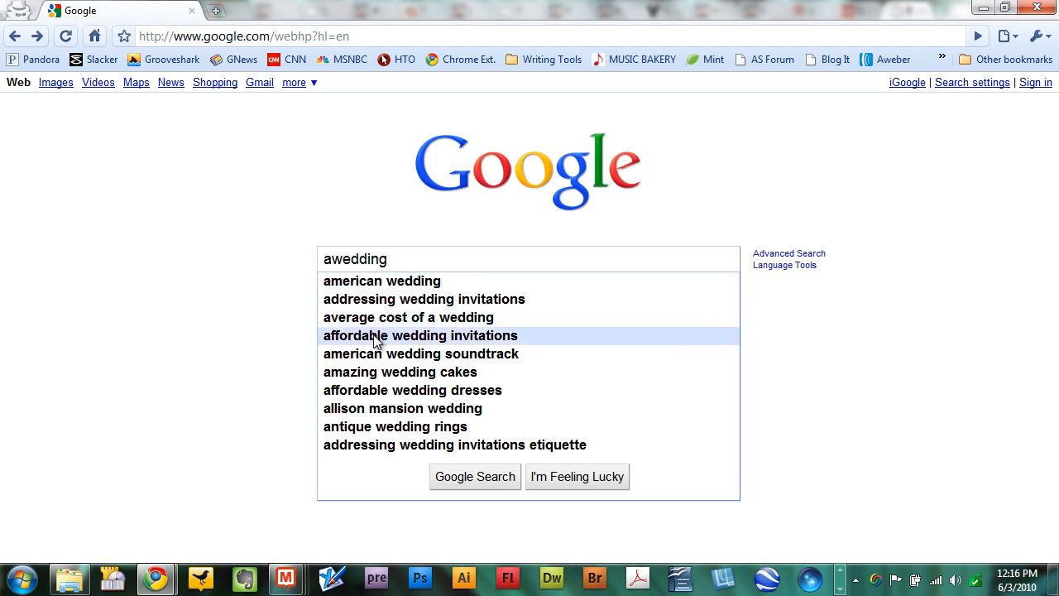